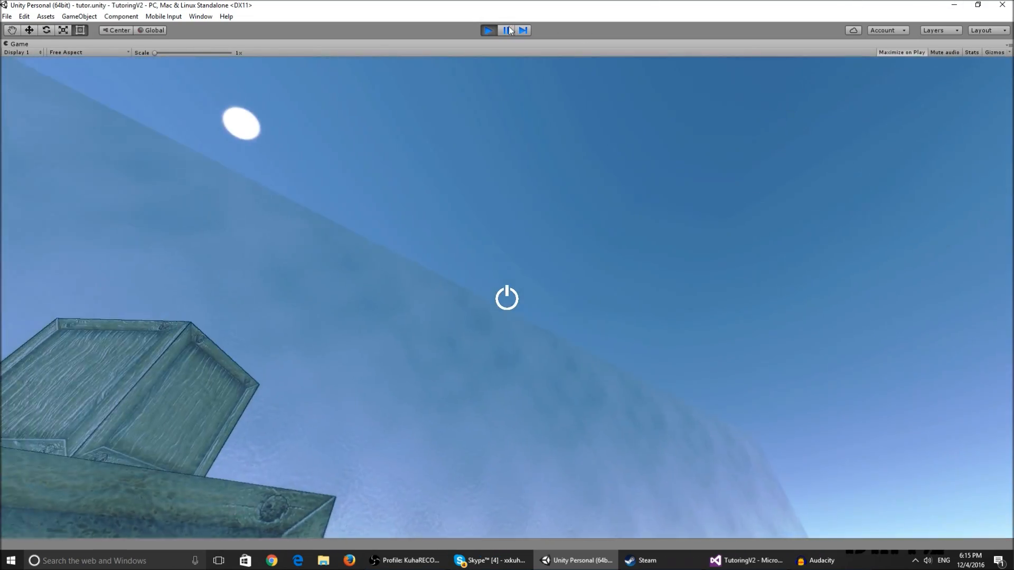
- Stop Play mode and return to the Scene view with the crates
left_click(489, 29)
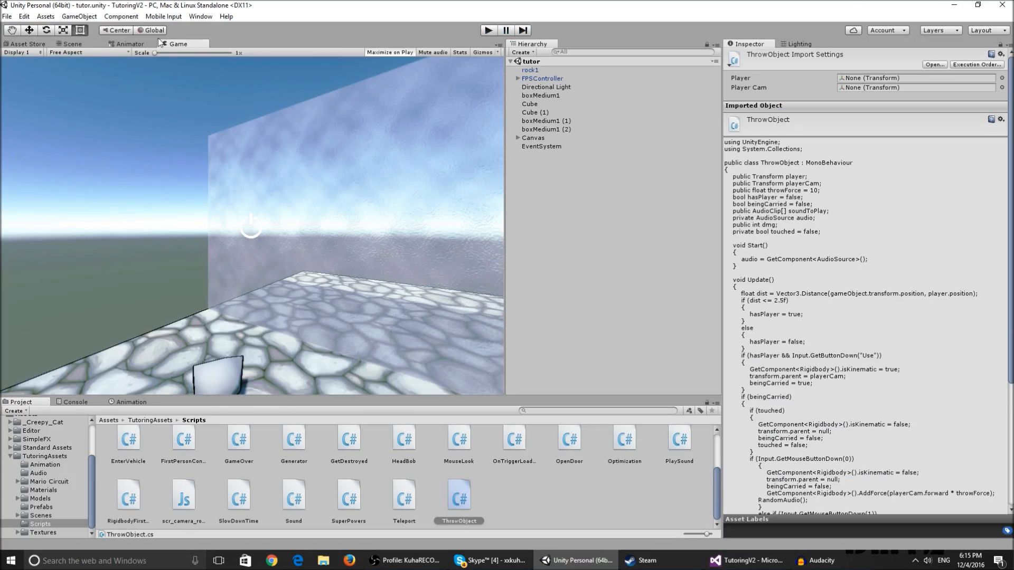
left_click(74, 44)
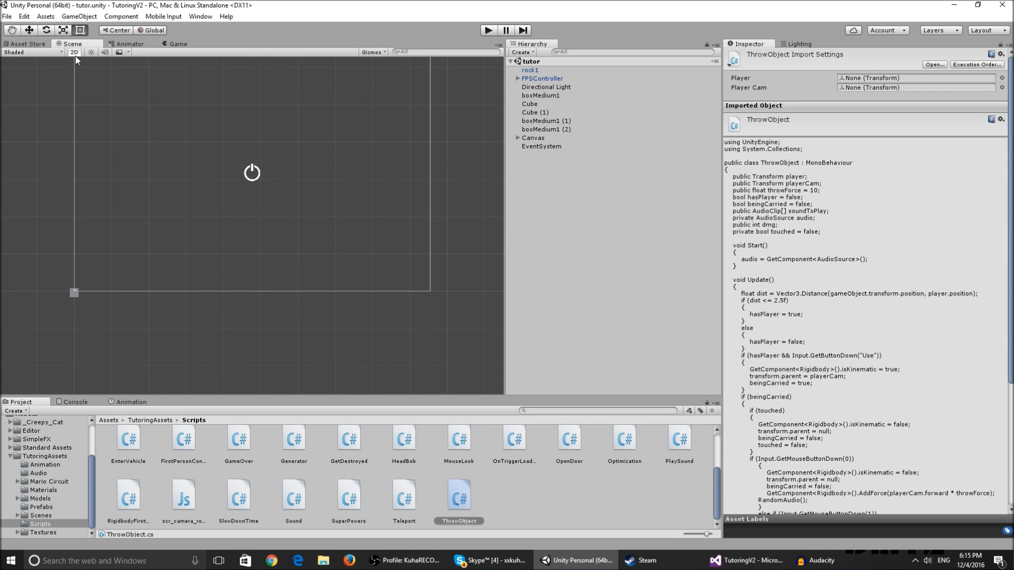
left_click(546, 86)
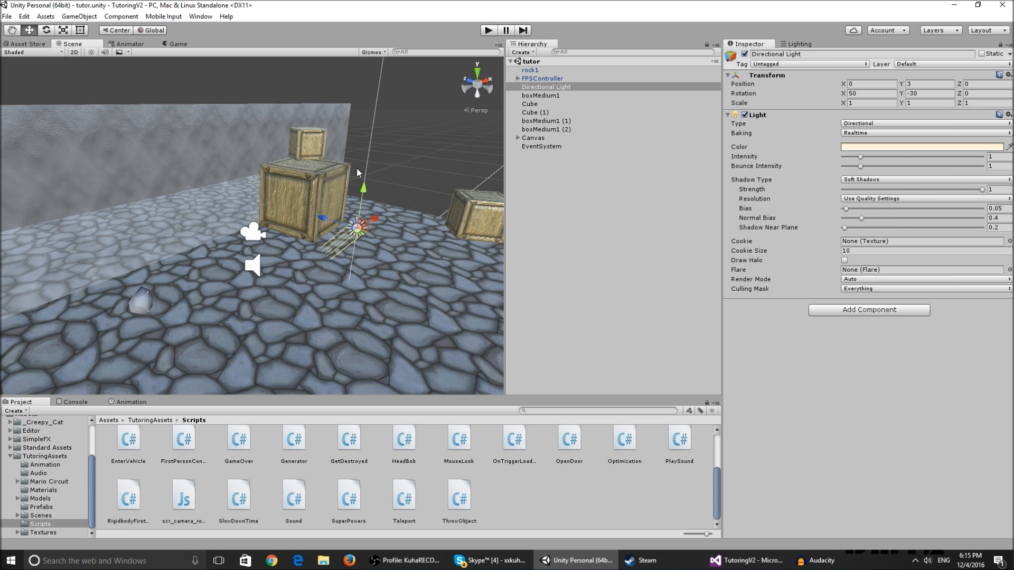
mouse_move(400, 161)
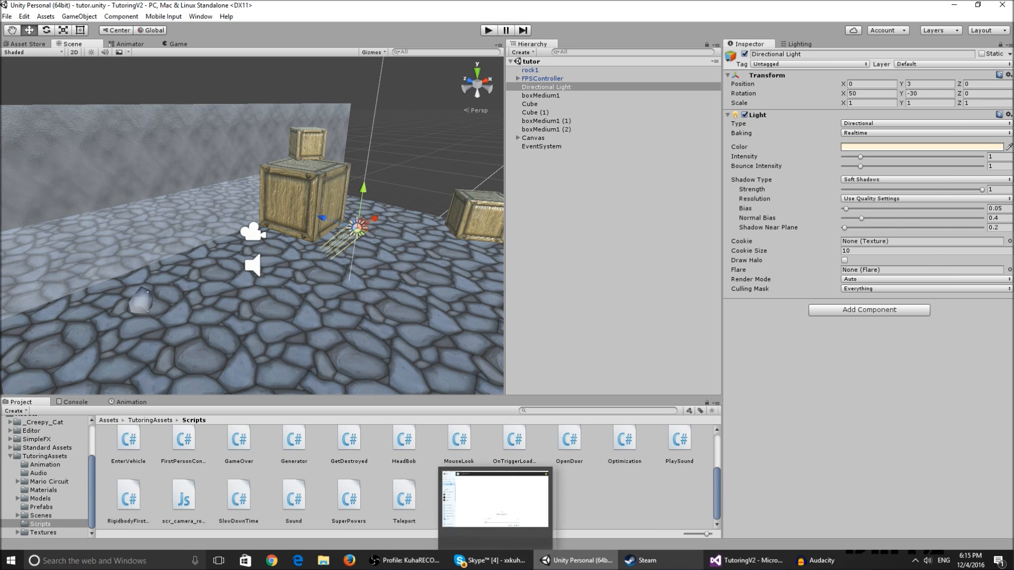
- Switch to the ThrowObject script in Visual Studio and focus on the throwForce declaration
left_click(746, 561)
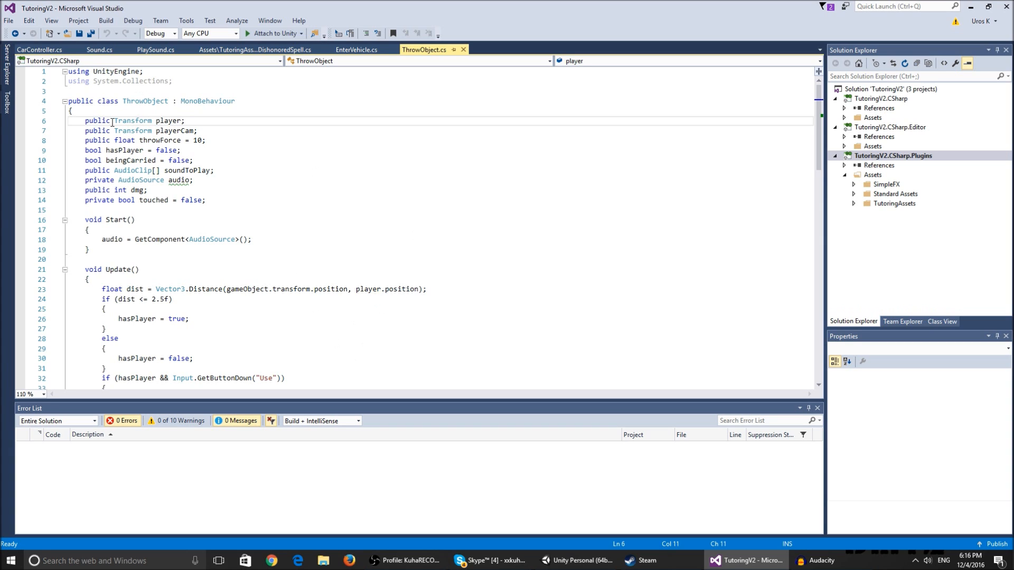
mouse_move(164, 130)
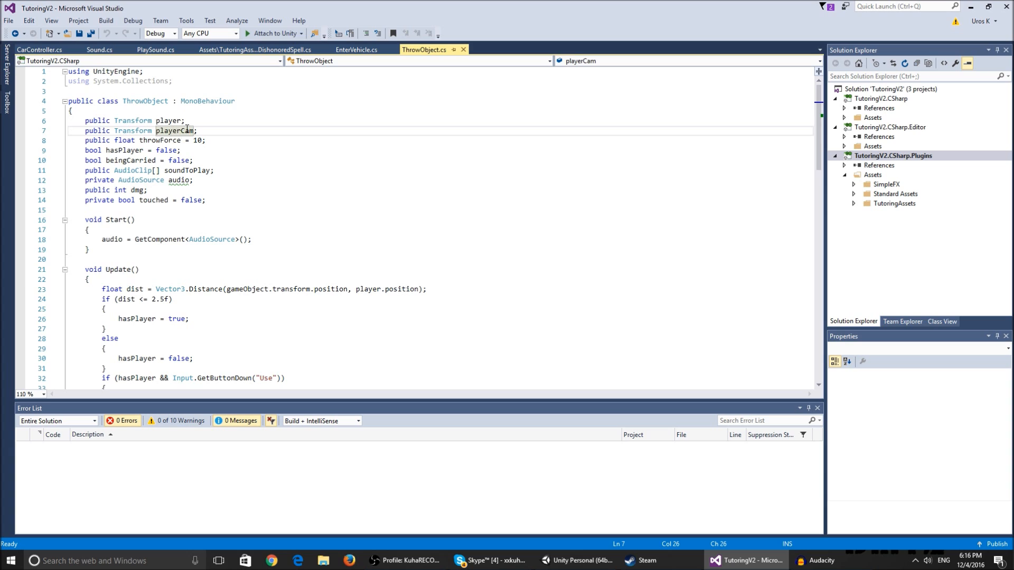
mouse_move(169, 120)
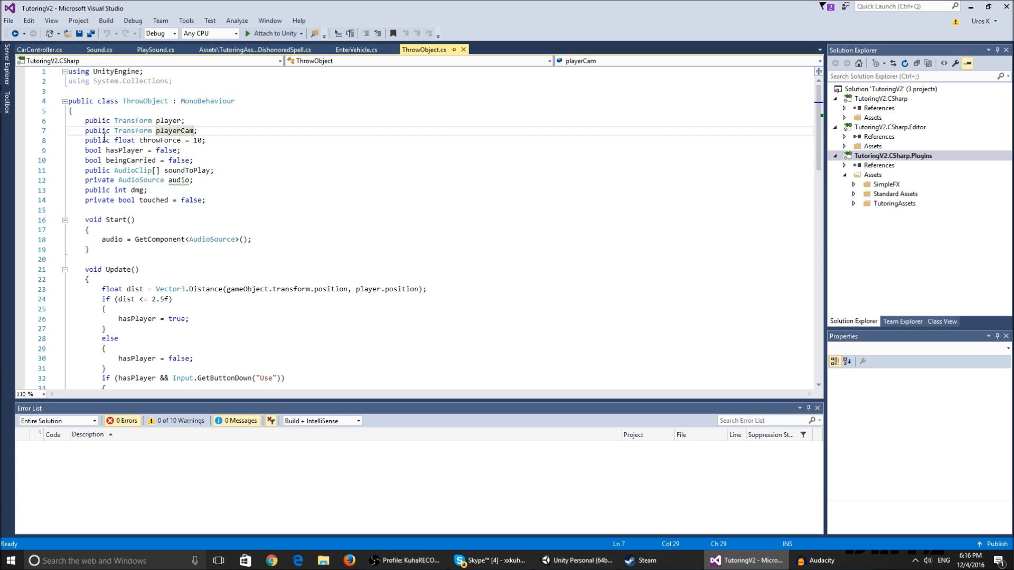
left_click(160, 140)
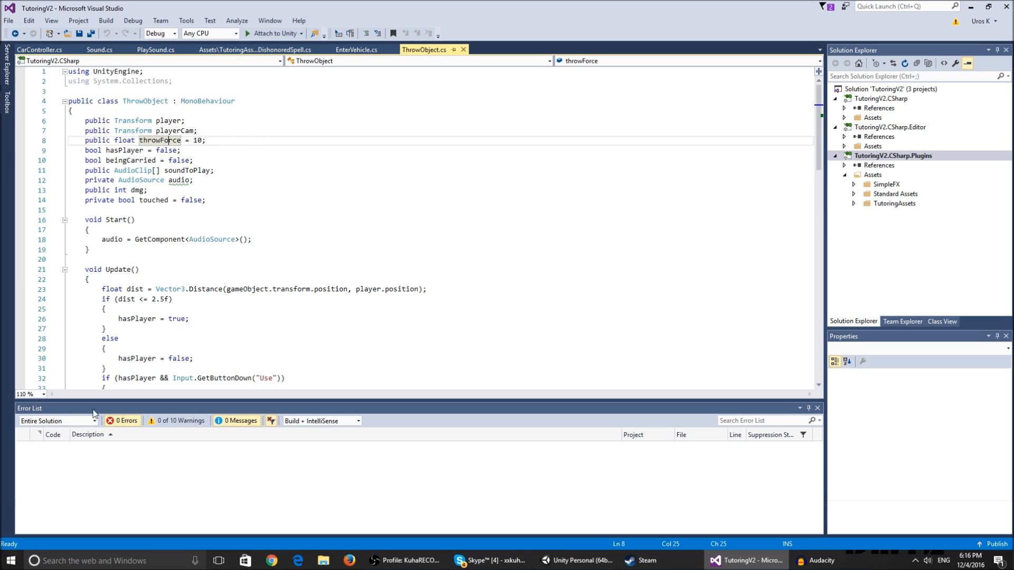
mouse_move(329, 226)
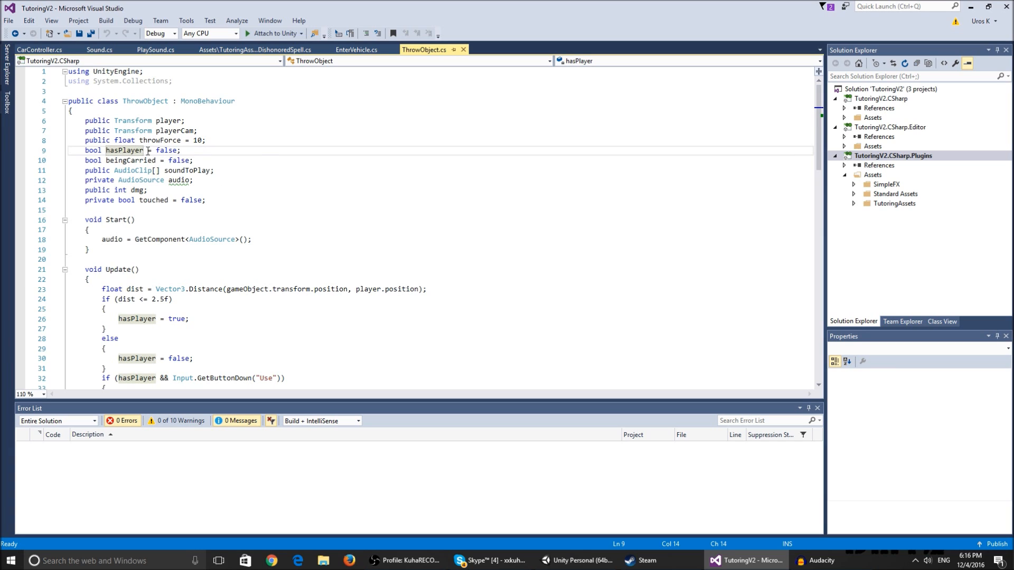
mouse_move(100, 150)
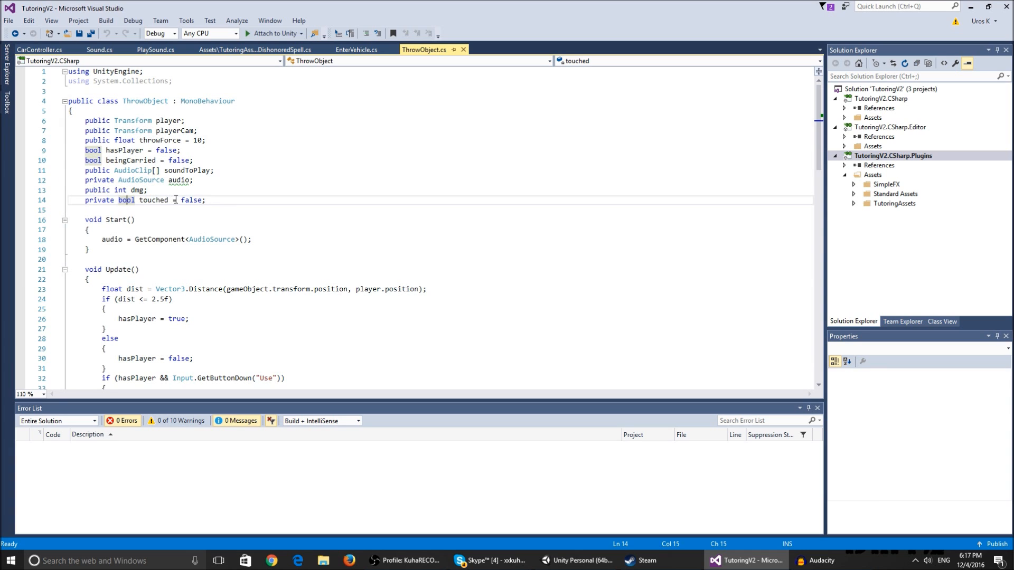
mouse_move(158, 200)
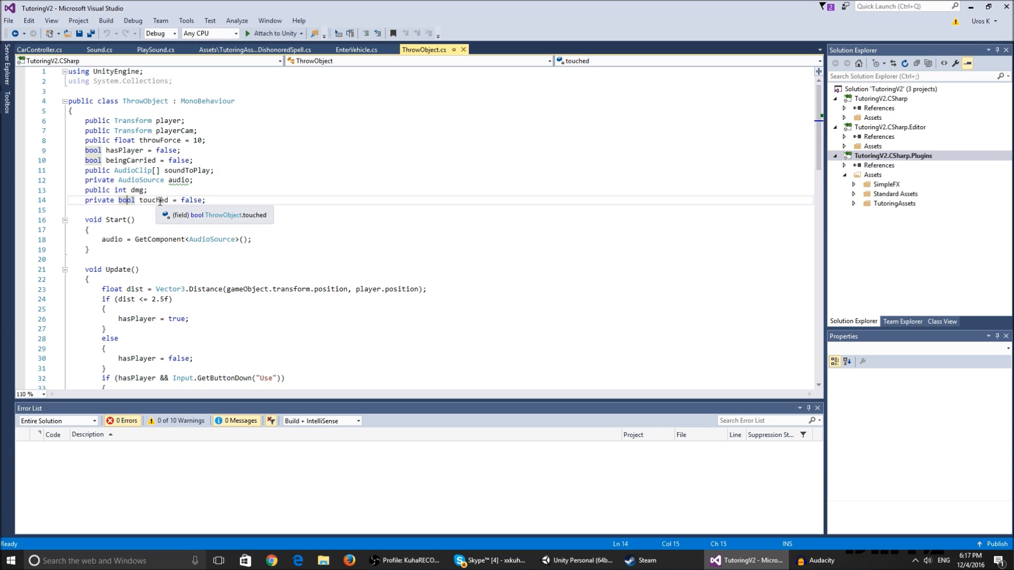
mouse_move(512, 246)
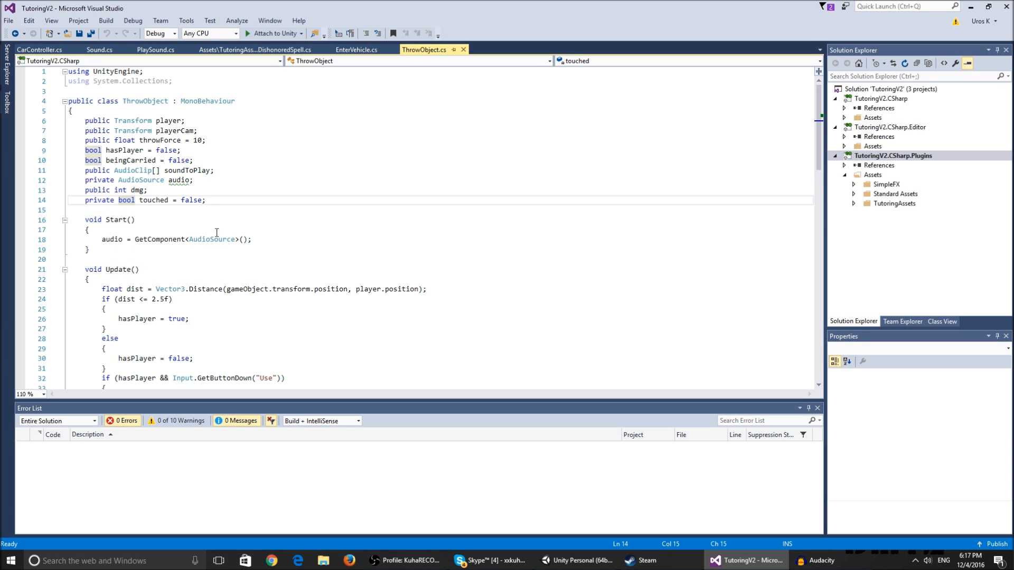
mouse_move(198, 258)
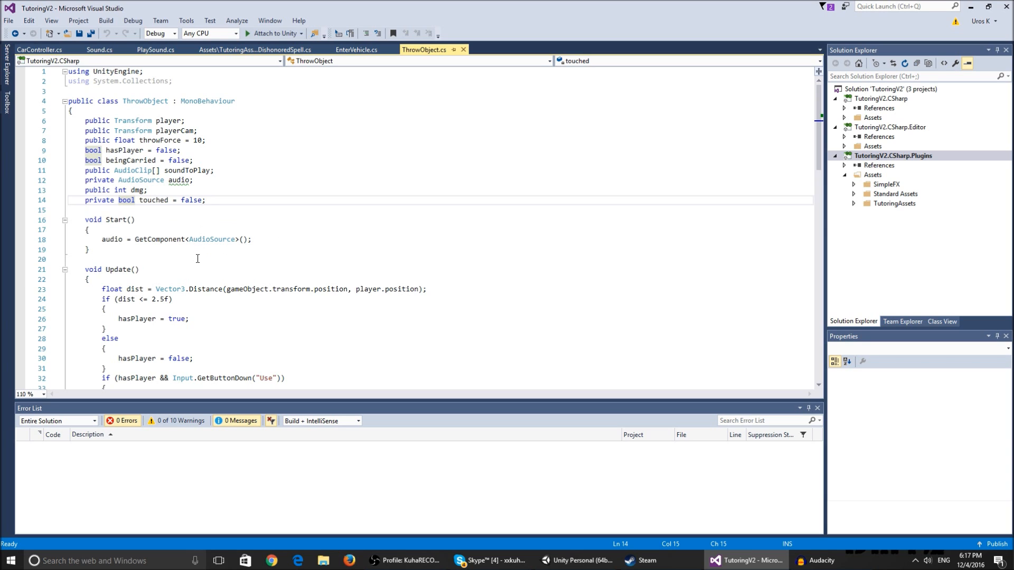
scroll("down", 3)
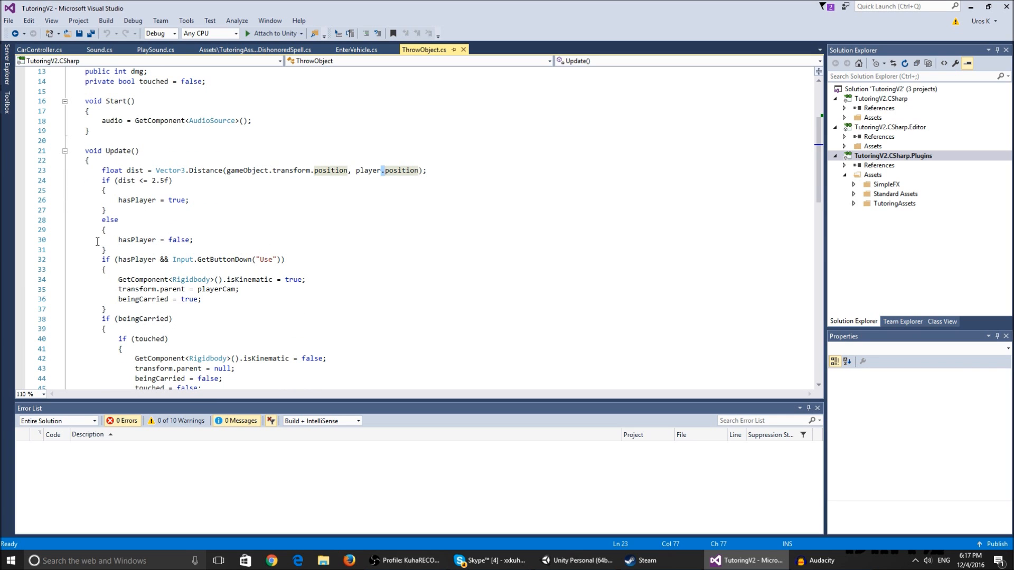
scroll("down", 3)
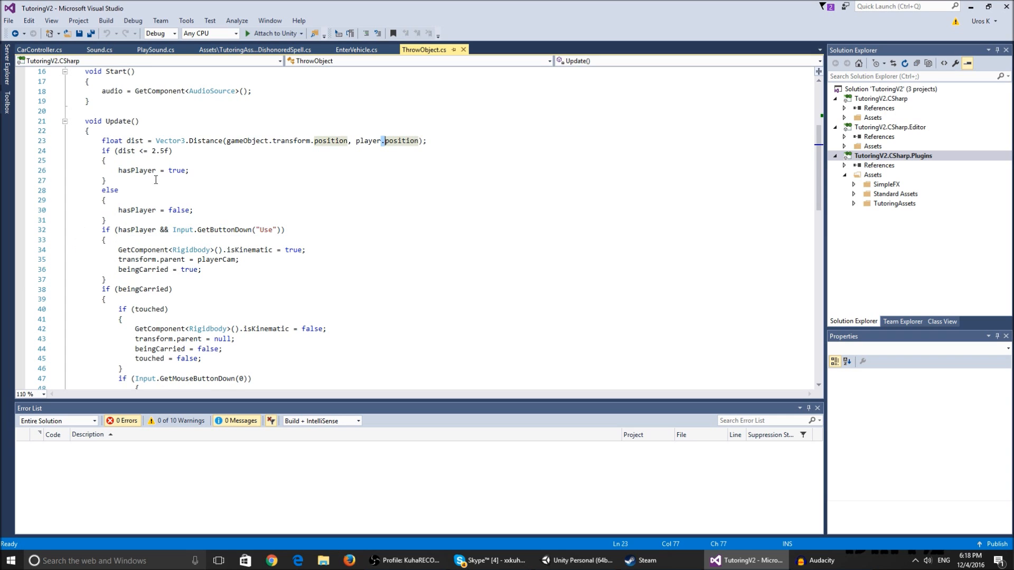
mouse_move(177, 171)
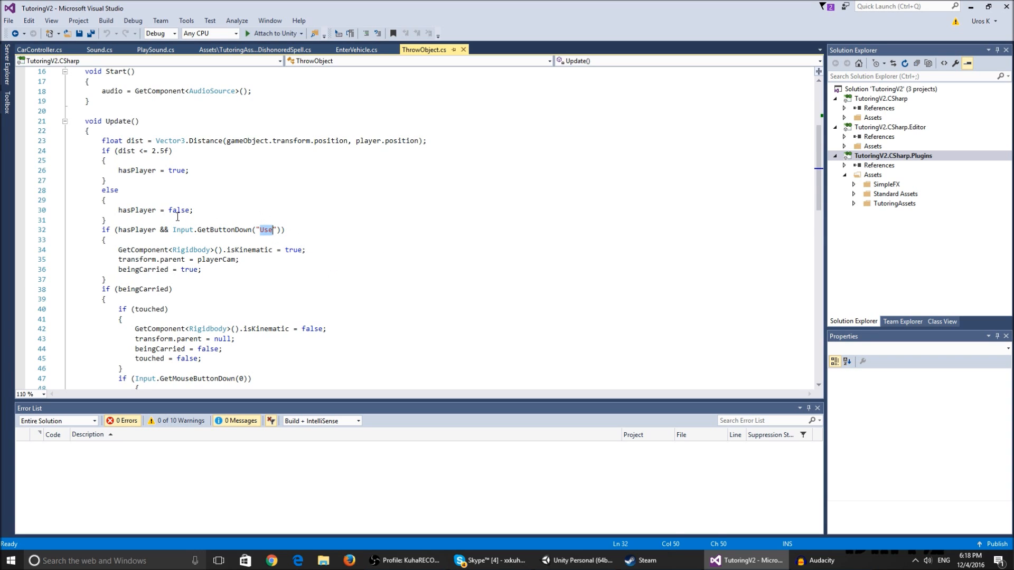
mouse_move(194, 200)
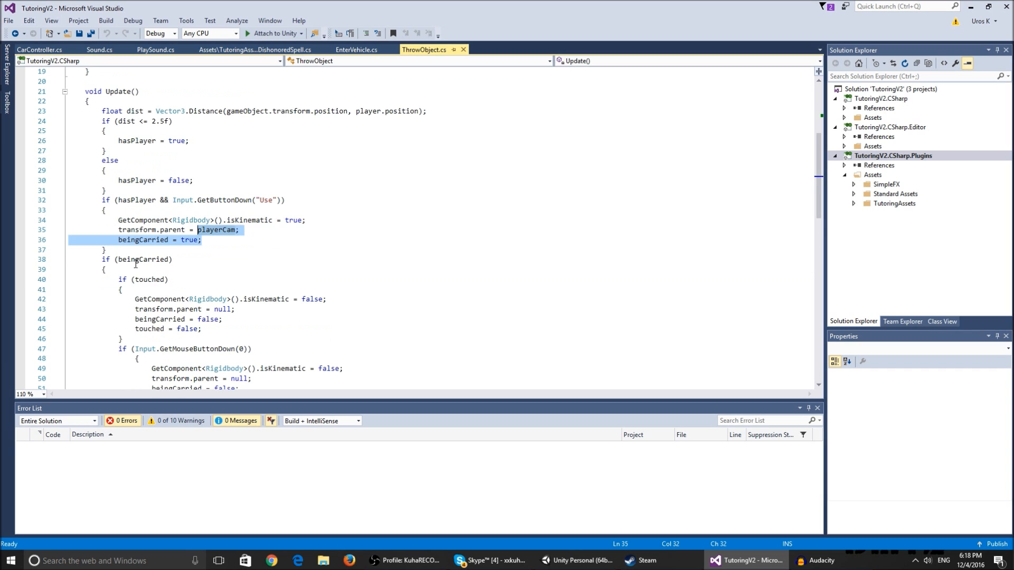
left_click(146, 240)
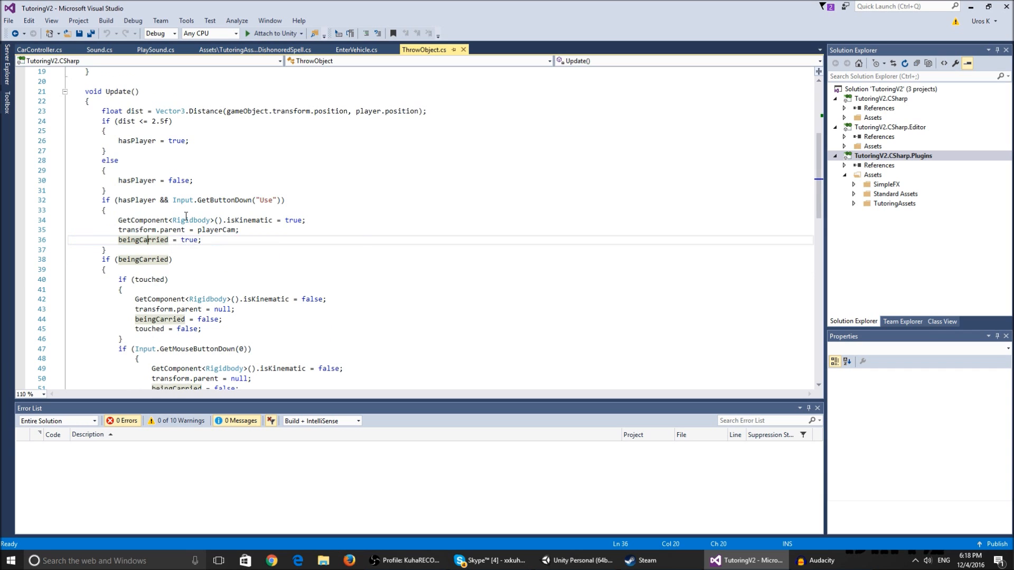
scroll("down", 3)
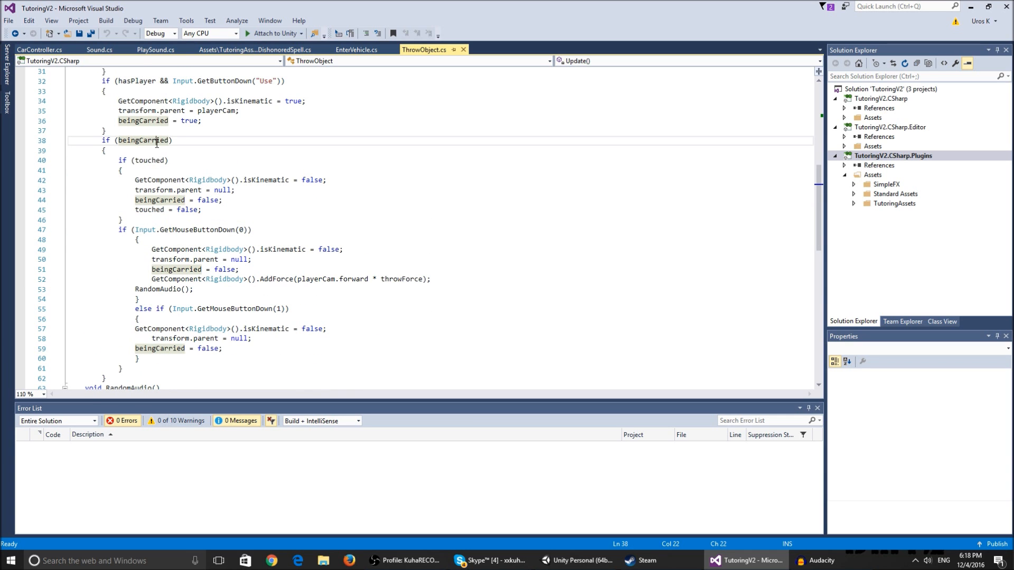
mouse_move(269, 235)
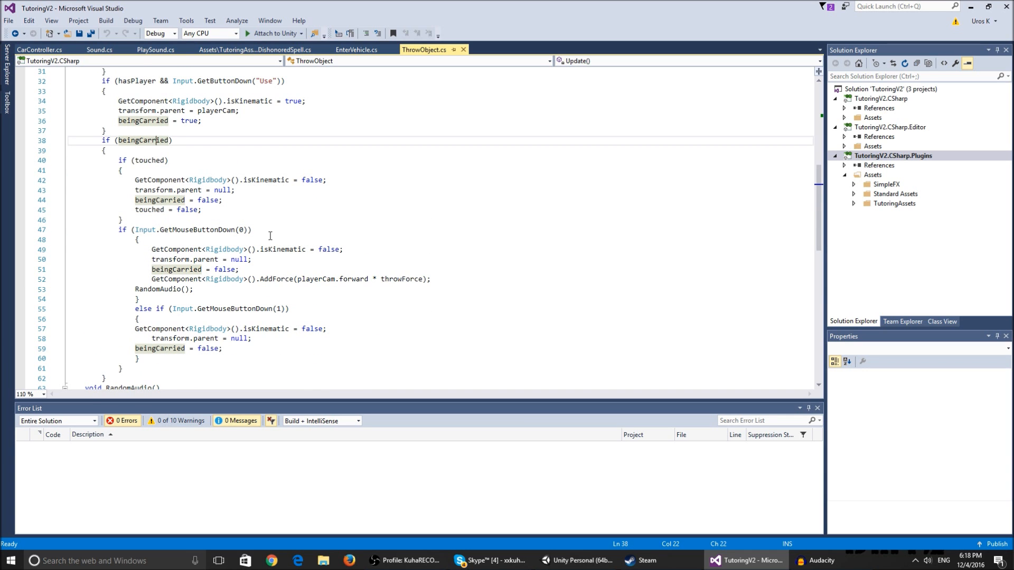
mouse_move(250, 224)
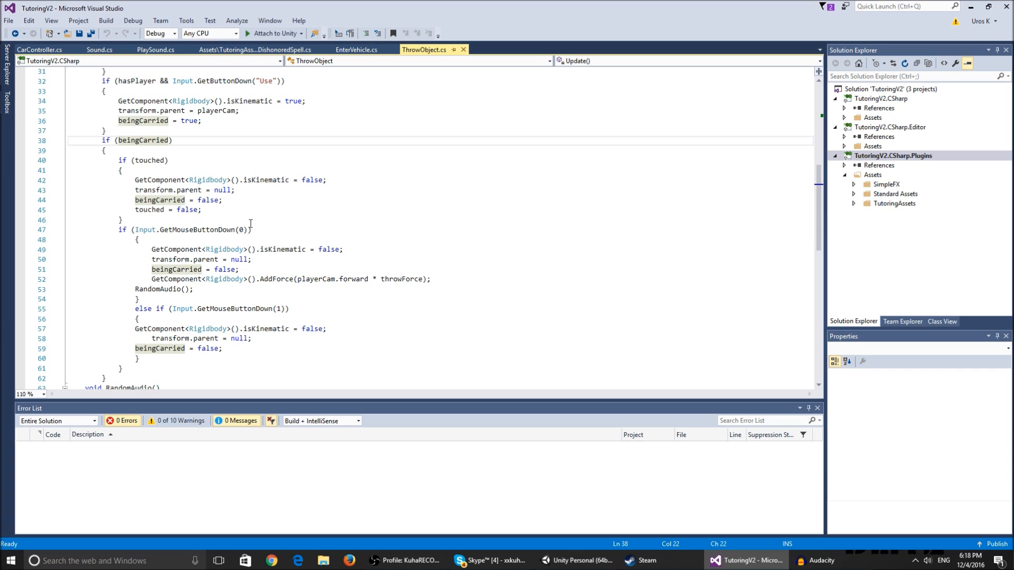
mouse_move(265, 260)
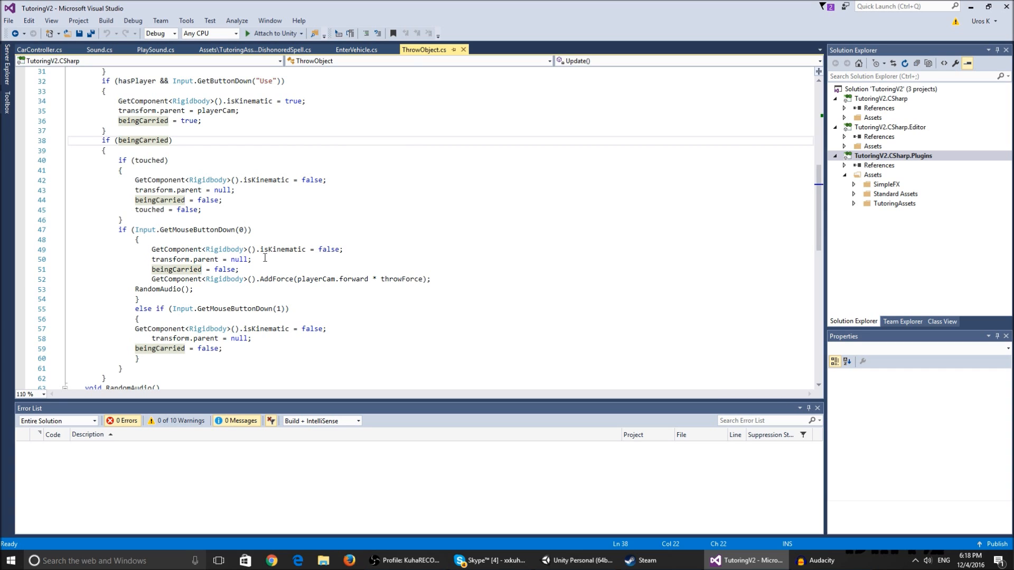
mouse_move(329, 249)
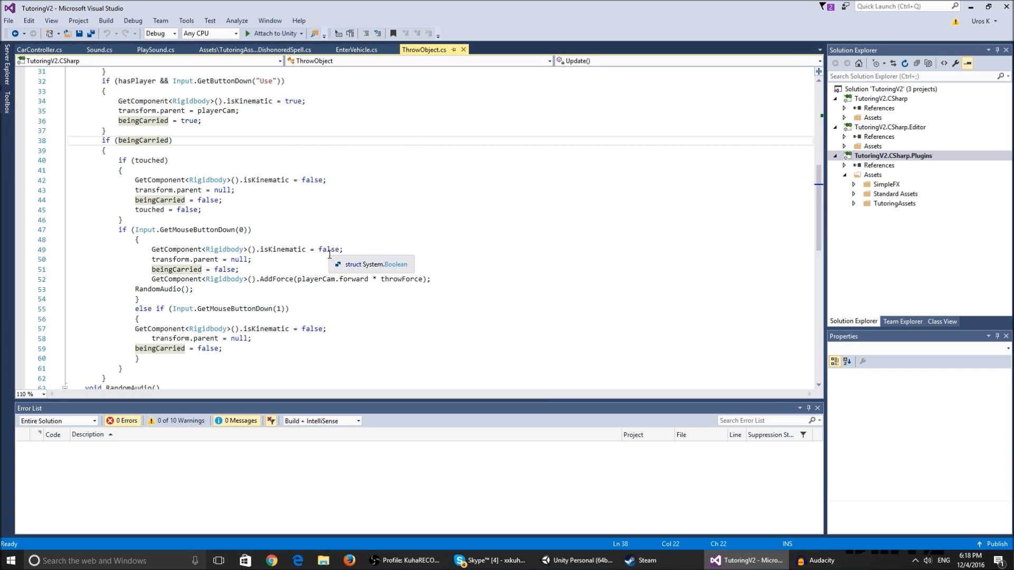
mouse_move(270, 257)
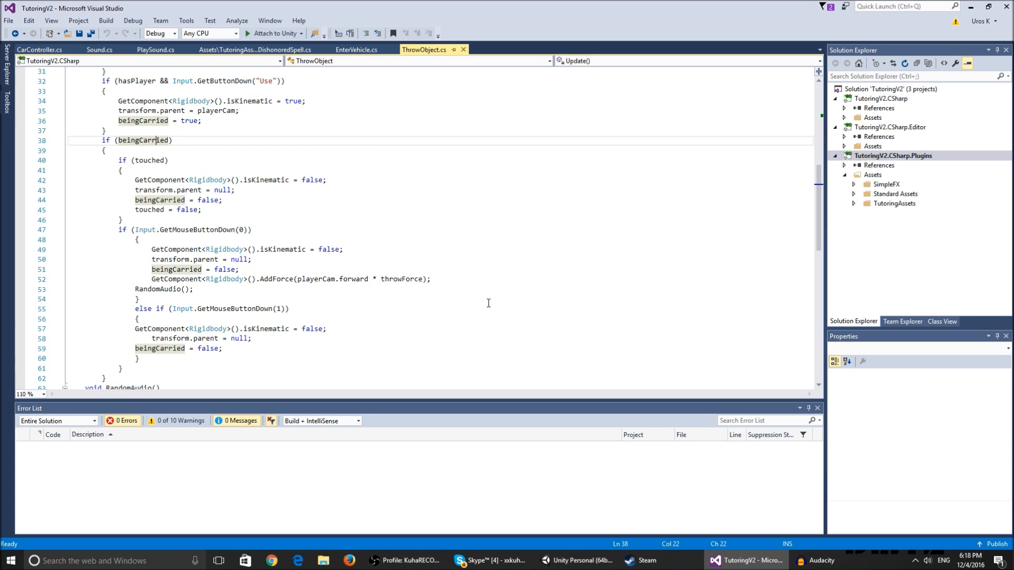
mouse_move(177, 270)
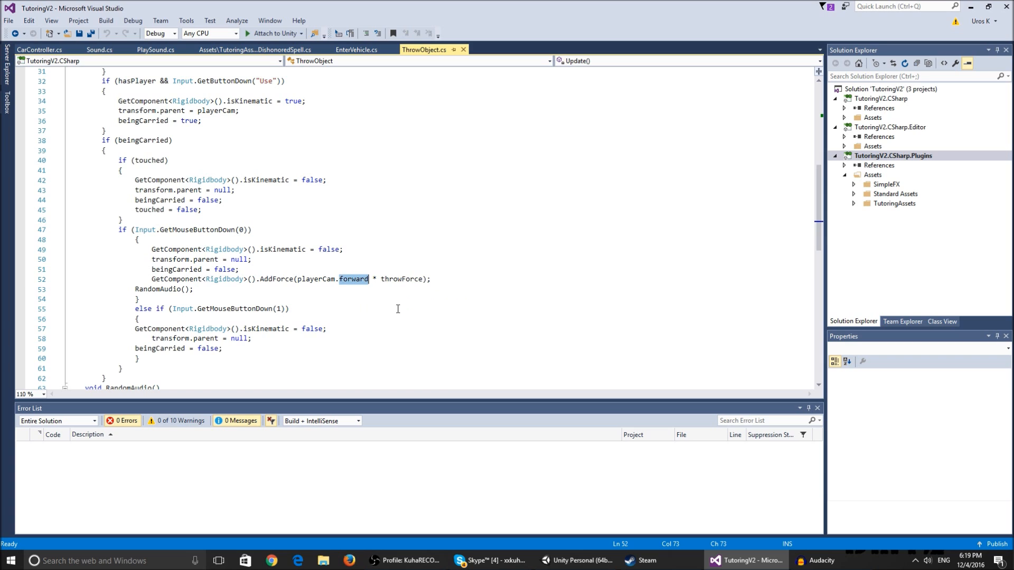
mouse_move(277, 278)
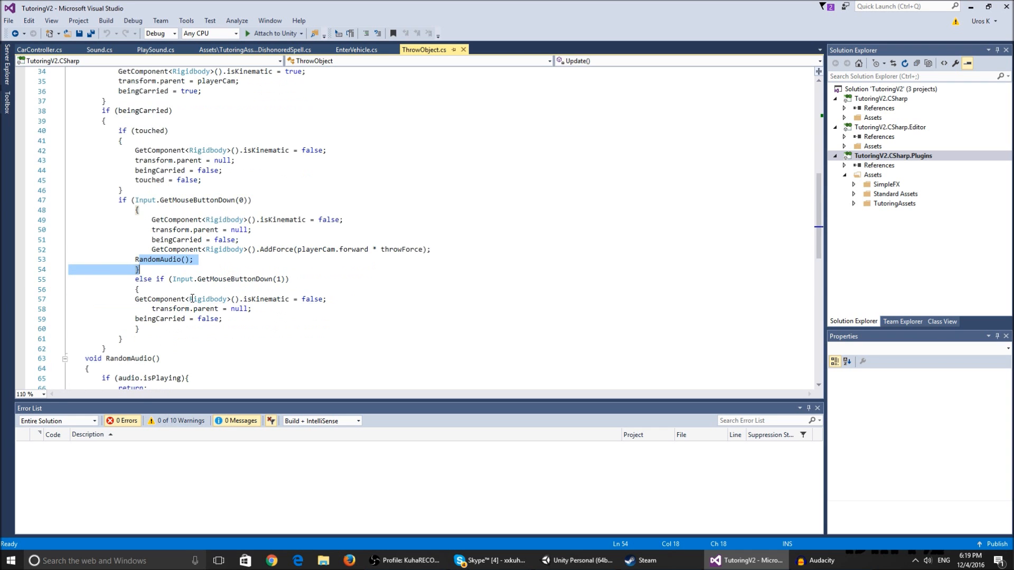
scroll("down", 3)
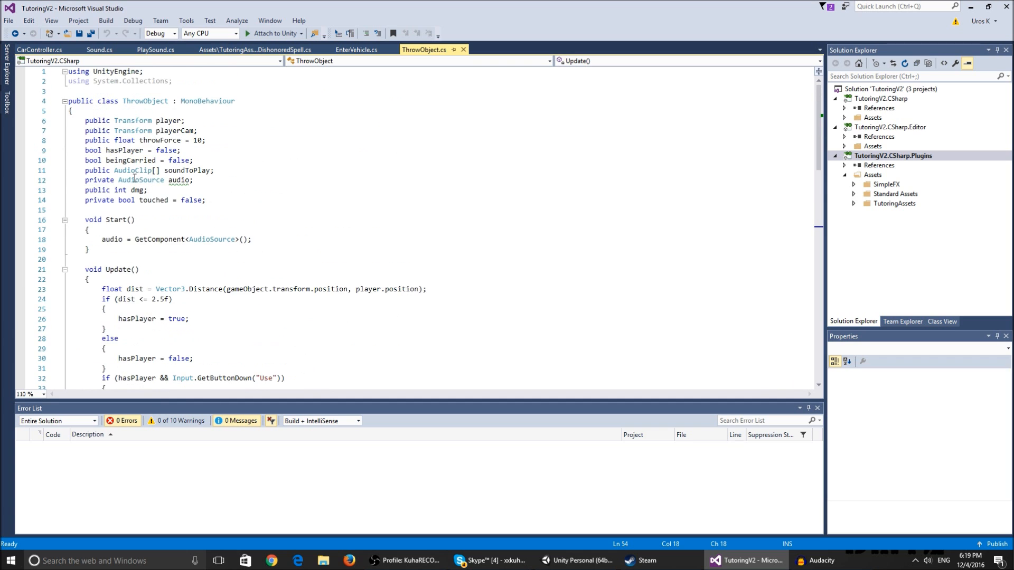
scroll("down", 3)
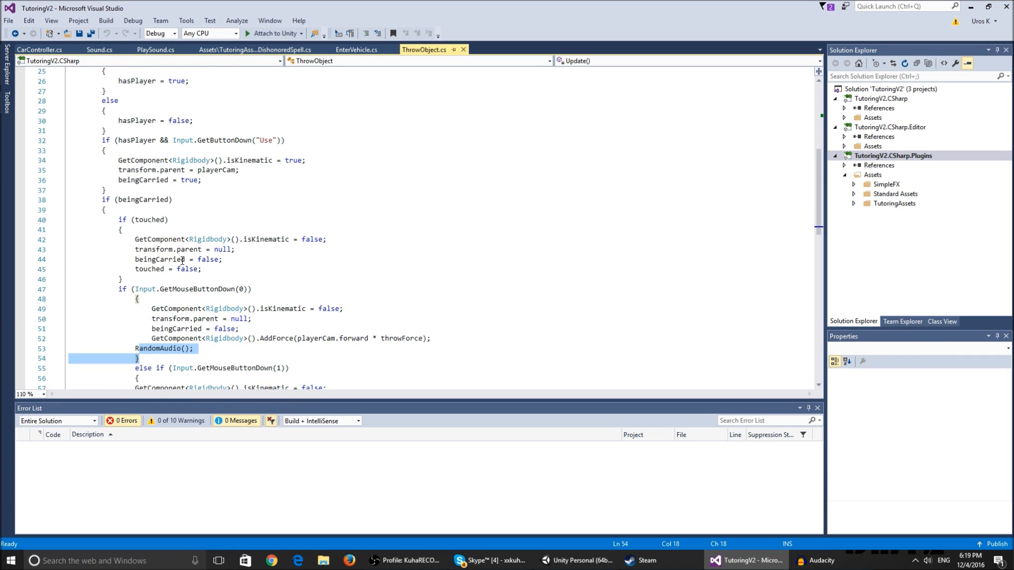
scroll("down", 3)
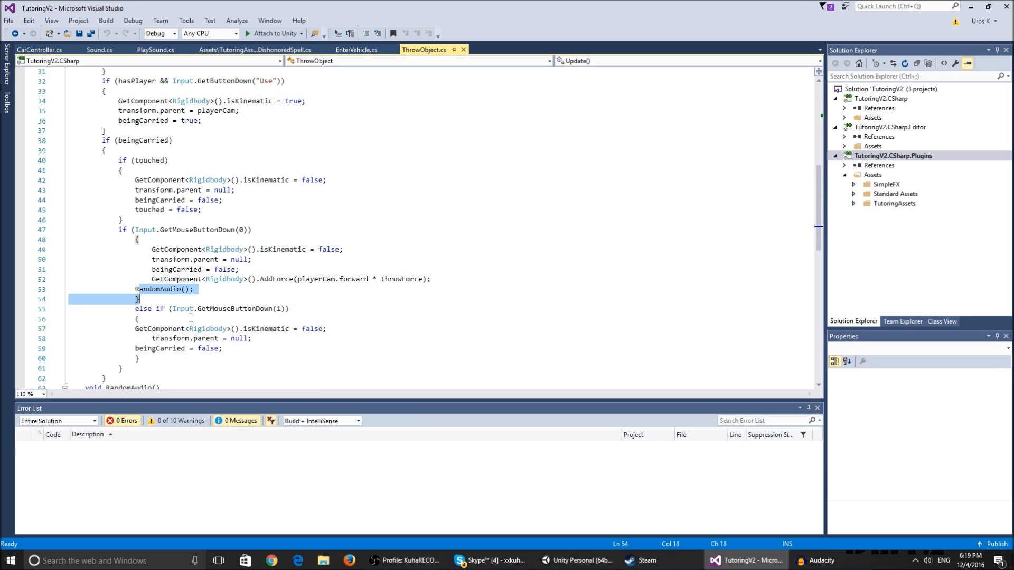
mouse_move(367, 331)
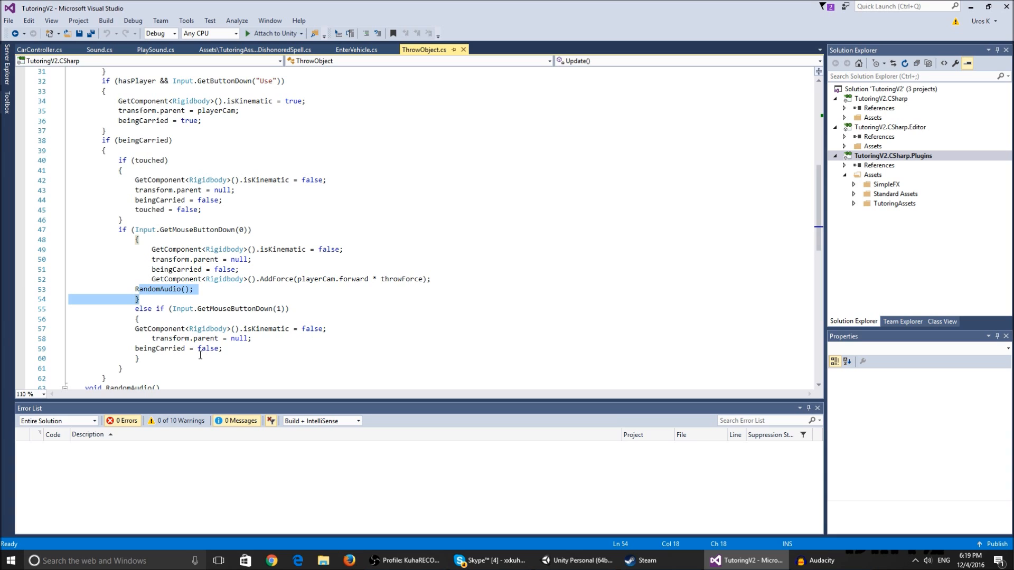
mouse_move(211, 328)
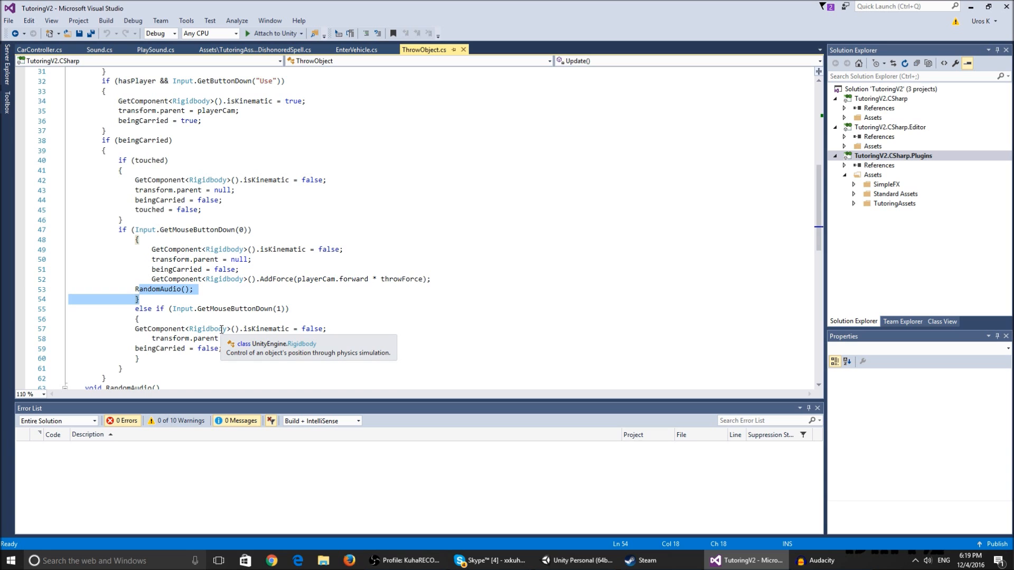
scroll("down", 3)
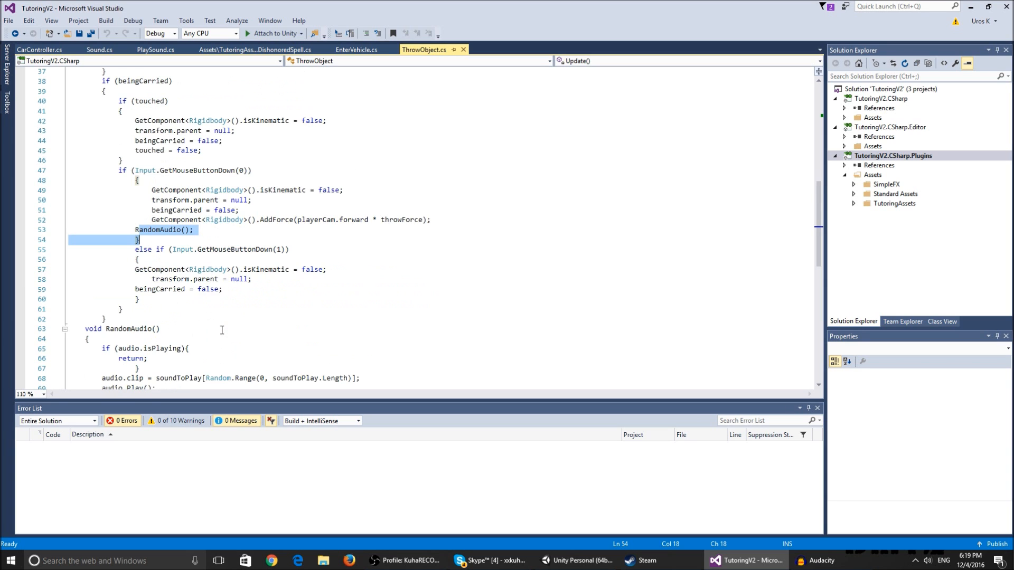
scroll("down", 3)
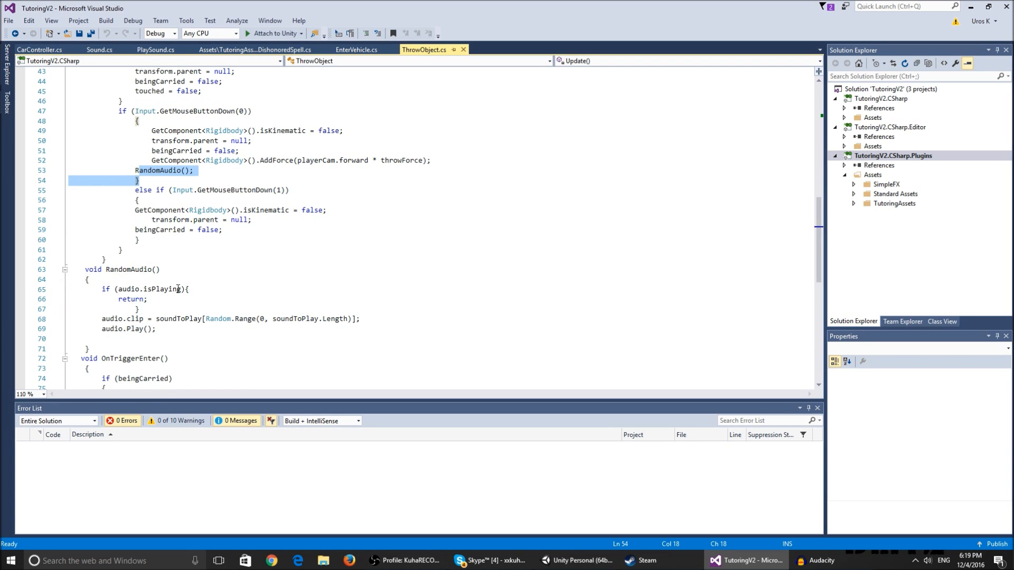
mouse_move(148, 319)
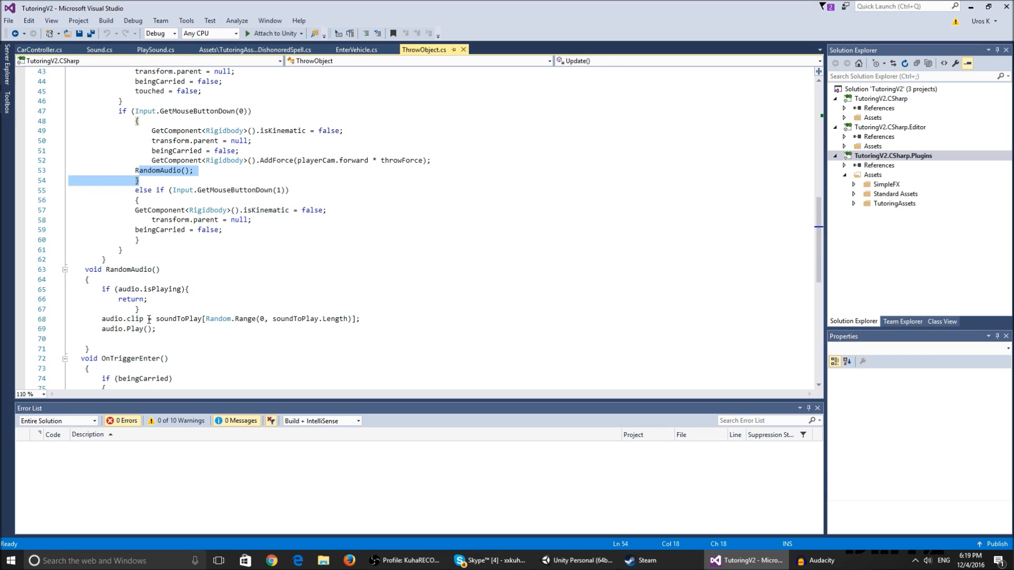
left_click(262, 319)
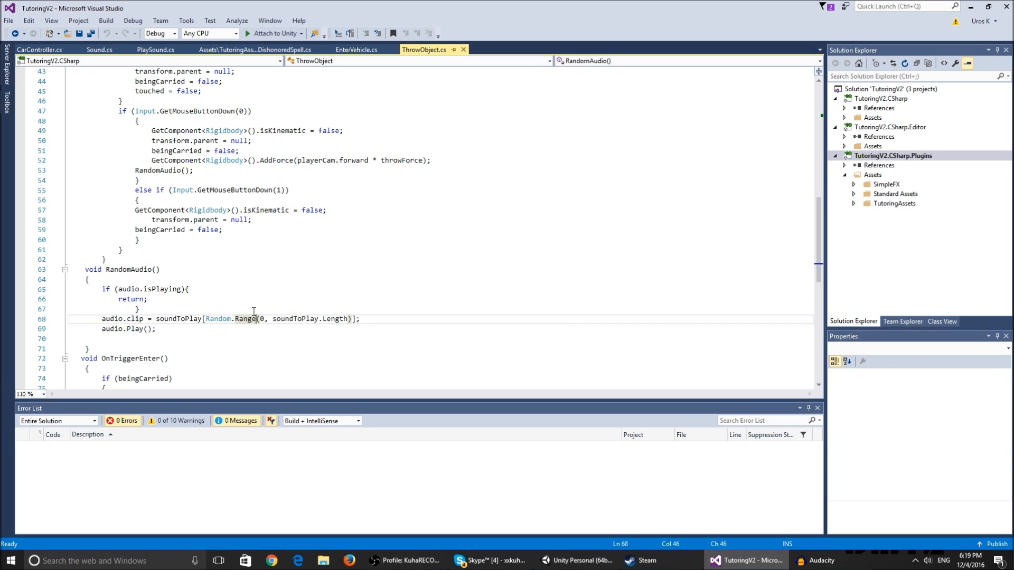
scroll("down", 3)
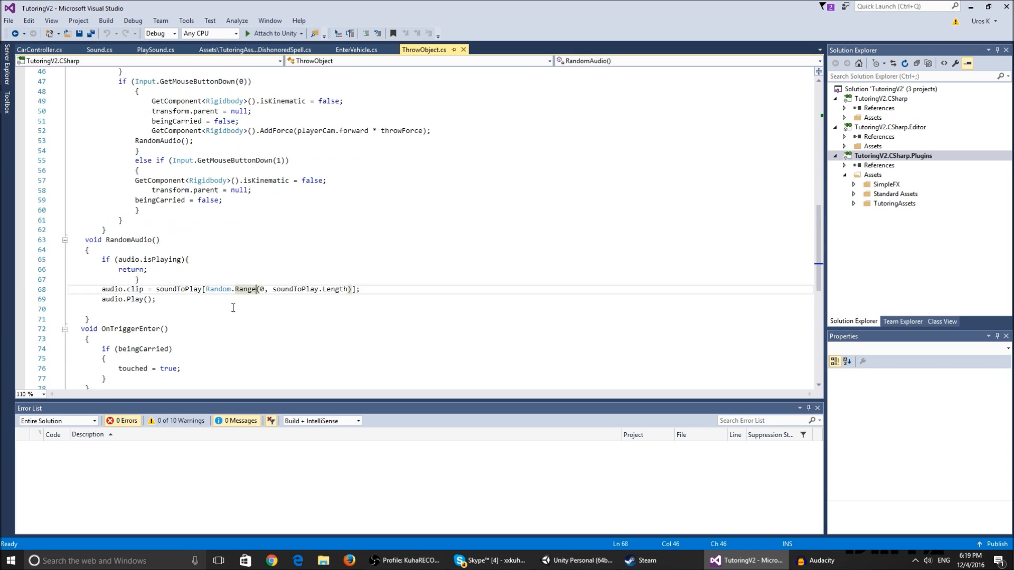
scroll("down", 3)
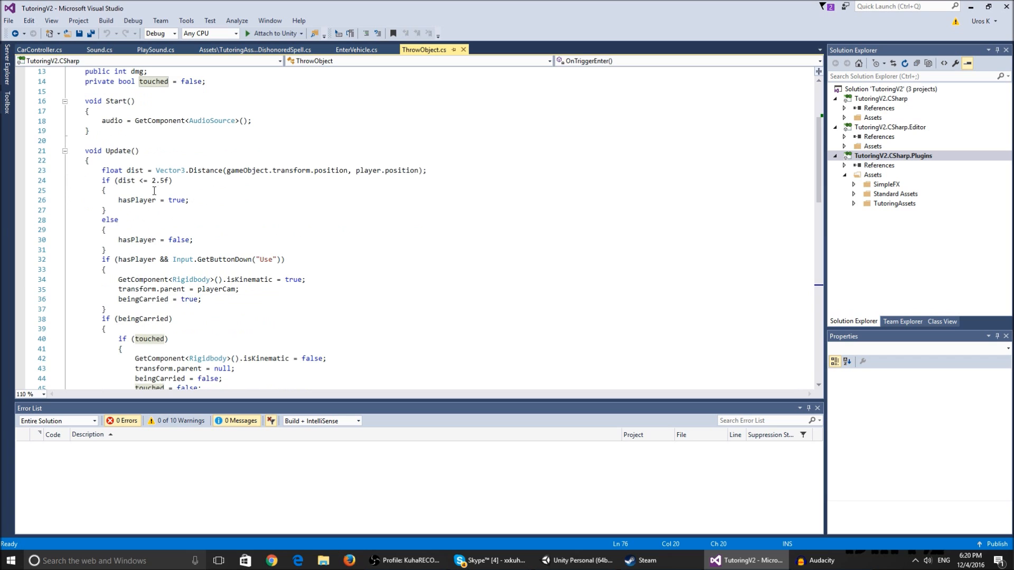
- Leave the script and bring the Unity editor with the tutor scene to the front
scroll("down", 3)
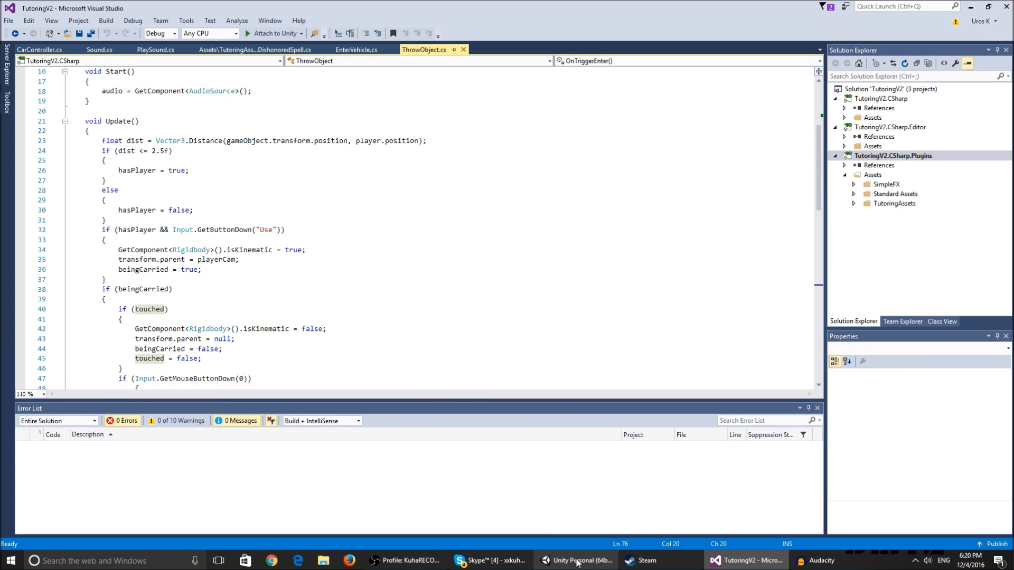
left_click(576, 560)
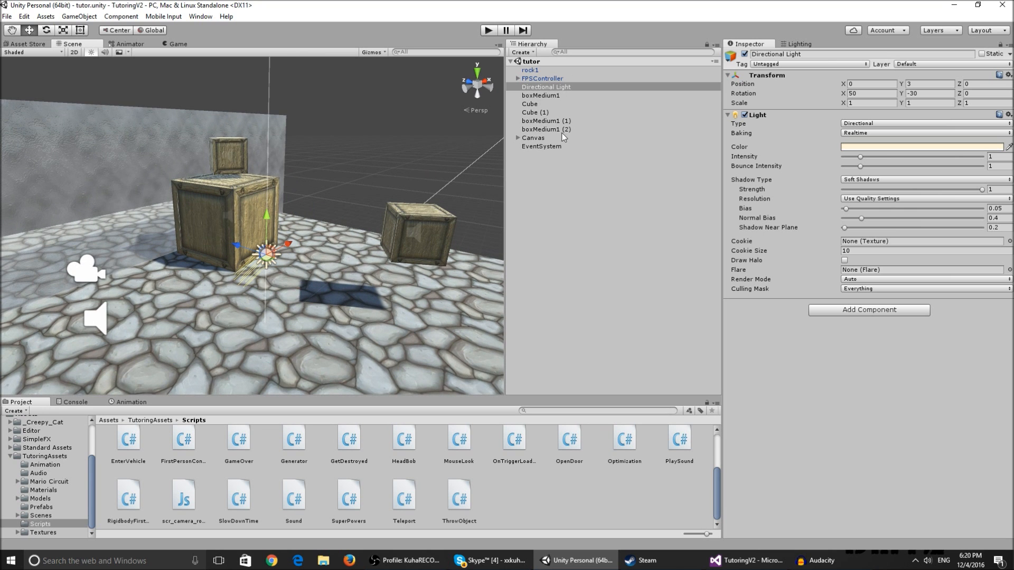
left_click(534, 112)
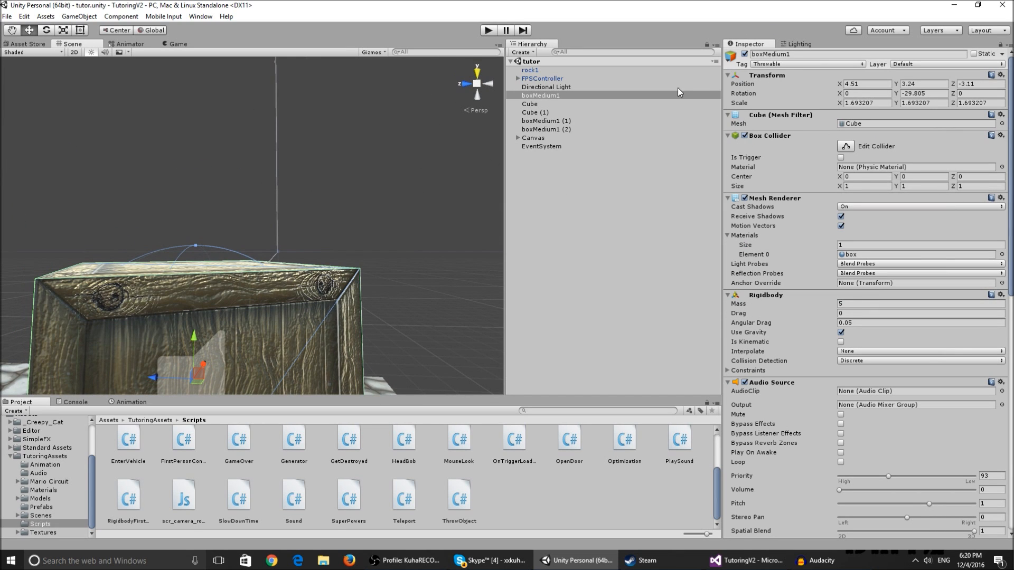
mouse_move(830, 159)
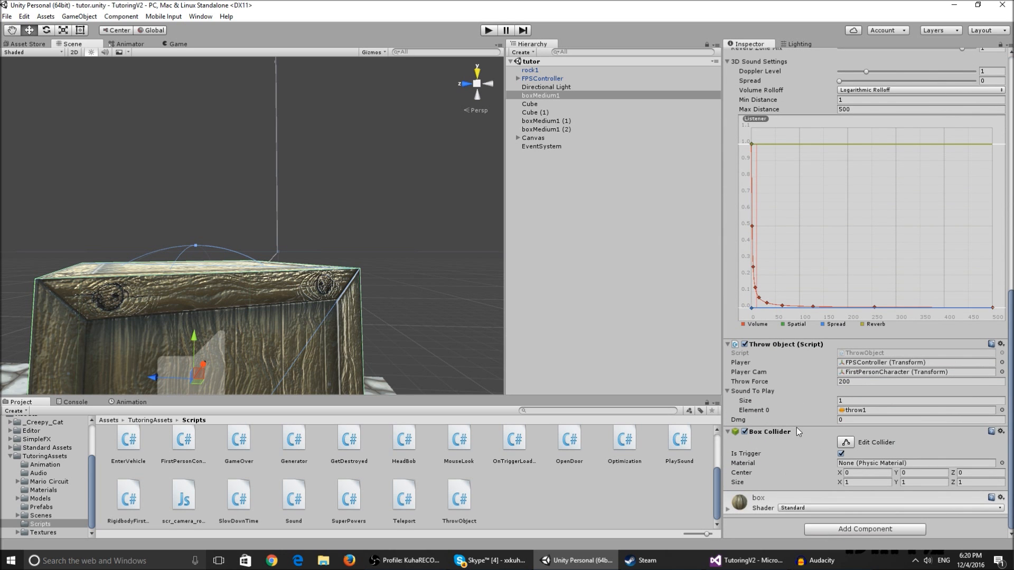
left_click(839, 454)
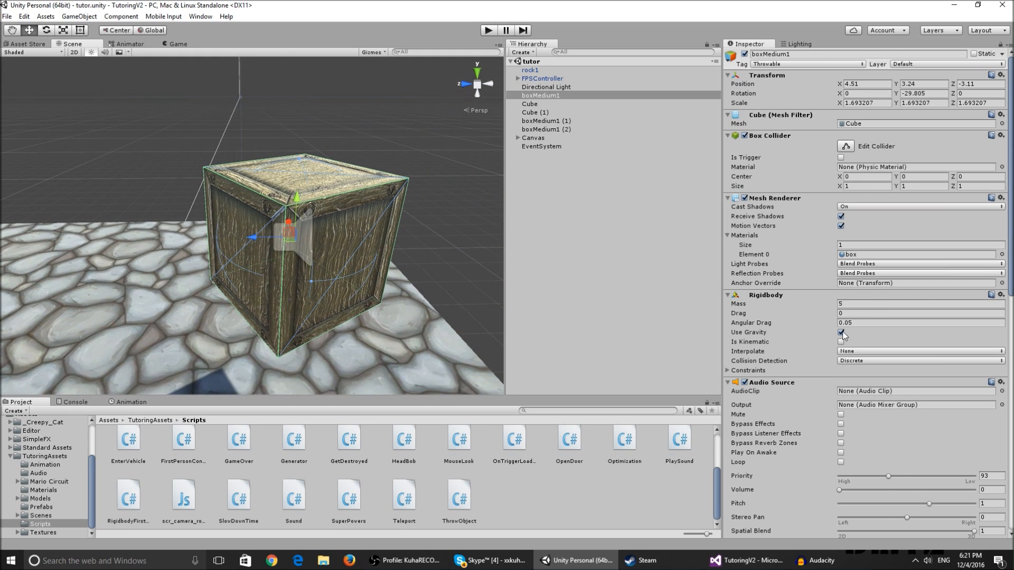
scroll("down", 3)
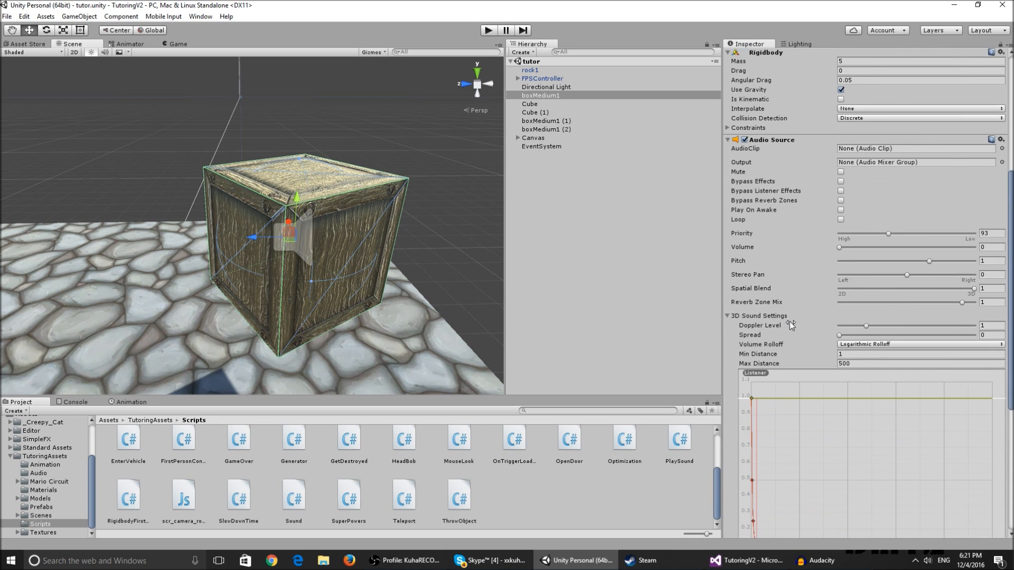
scroll("down", 3)
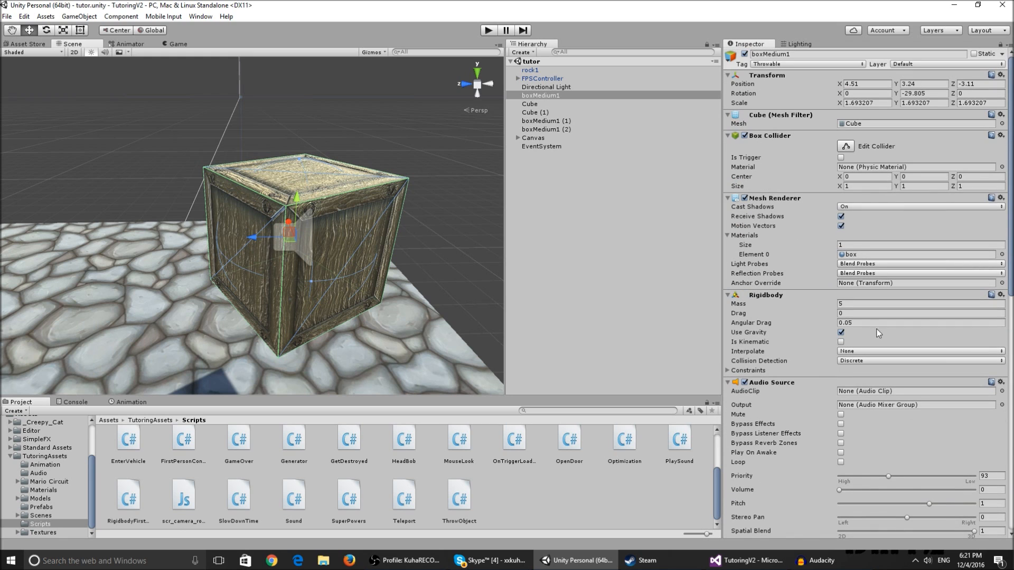
scroll("down", 3)
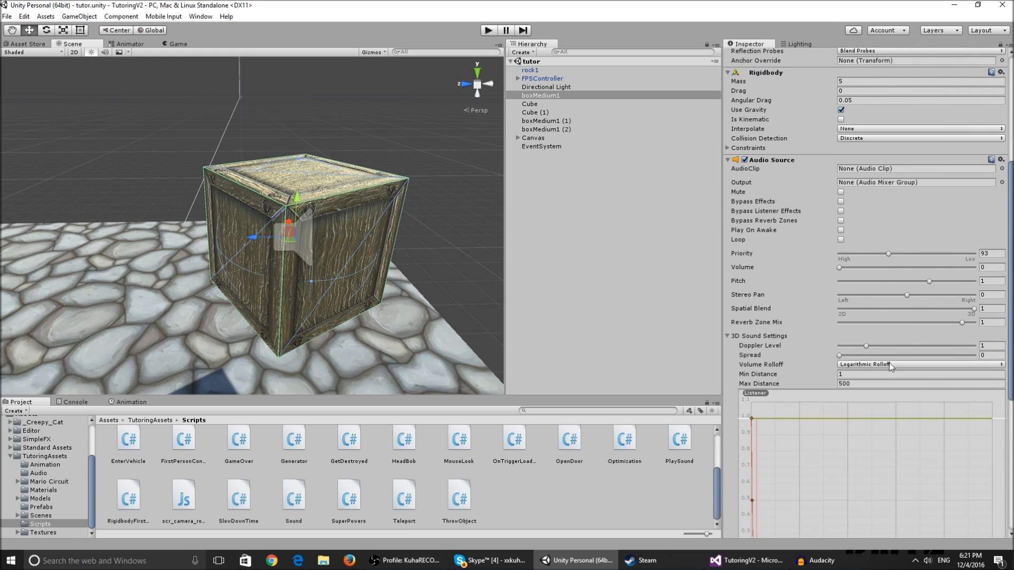
mouse_move(751, 345)
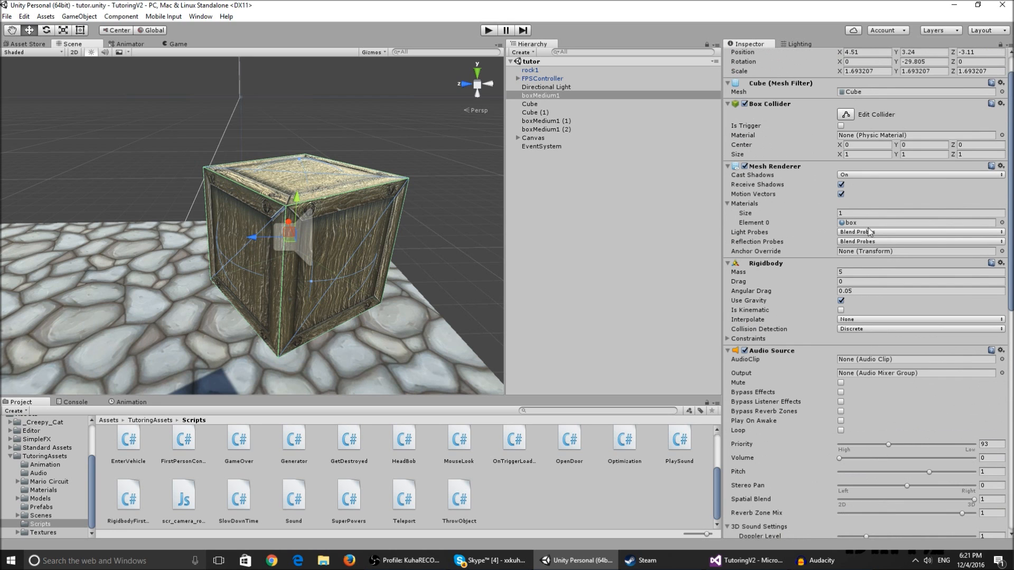
scroll("down", 3)
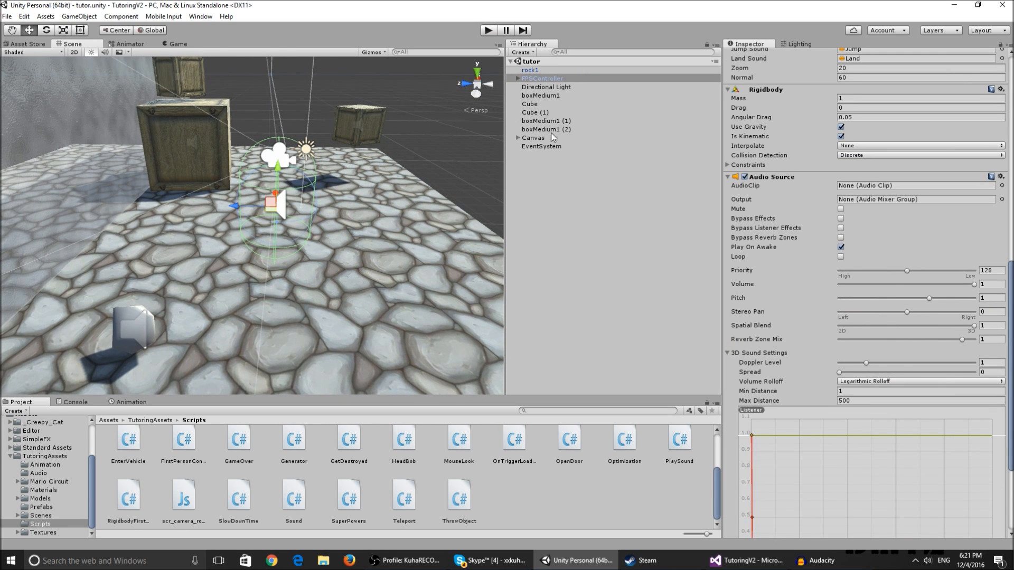
- Select boxMedium1 and locate the FirstPersonCharacter camera referenced by its Throw Object script
left_click(542, 112)
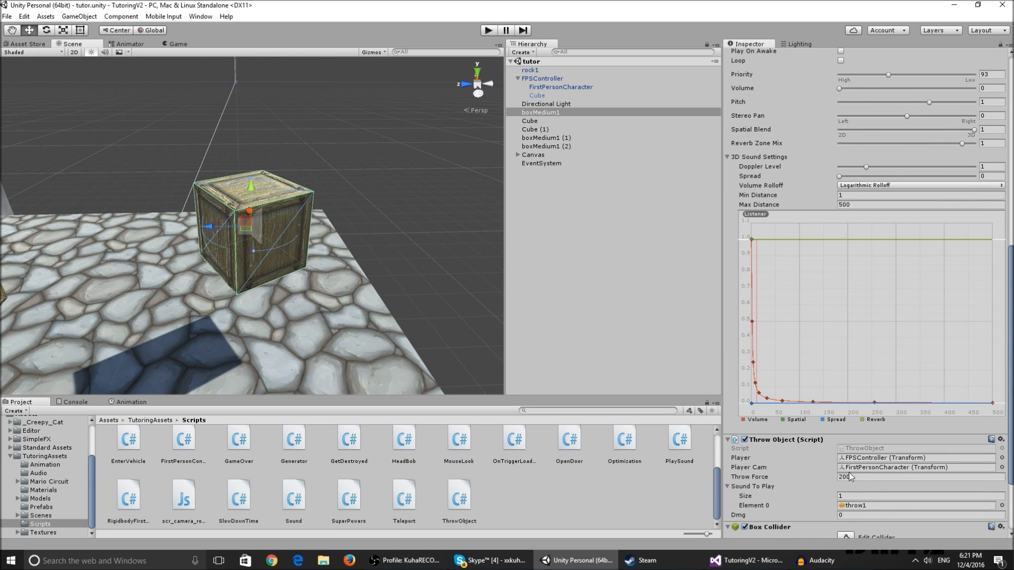
left_click(558, 87)
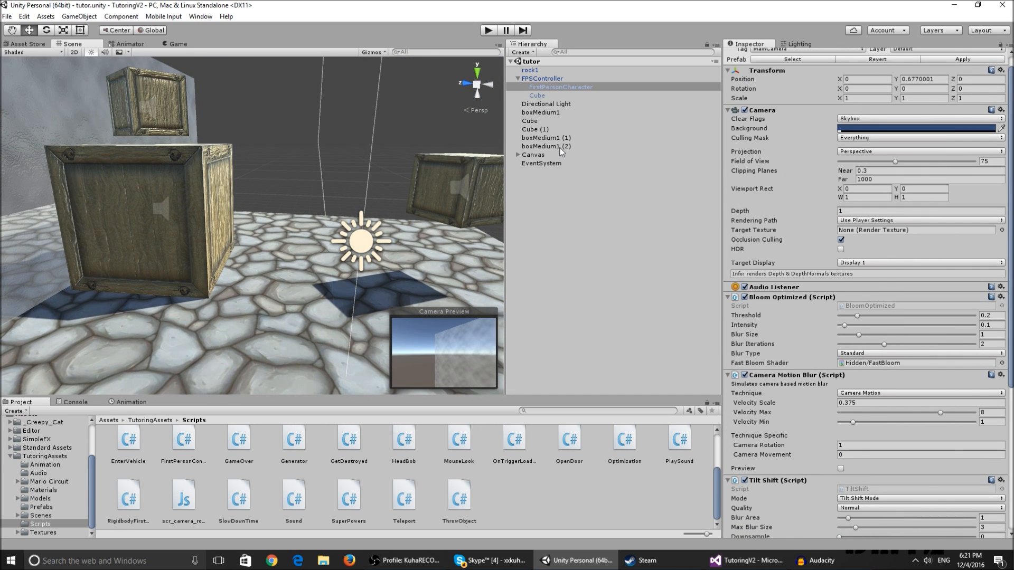
- Reselect boxMedium1, review its Throw Object component, and enter Play mode to test throwing
left_click(542, 112)
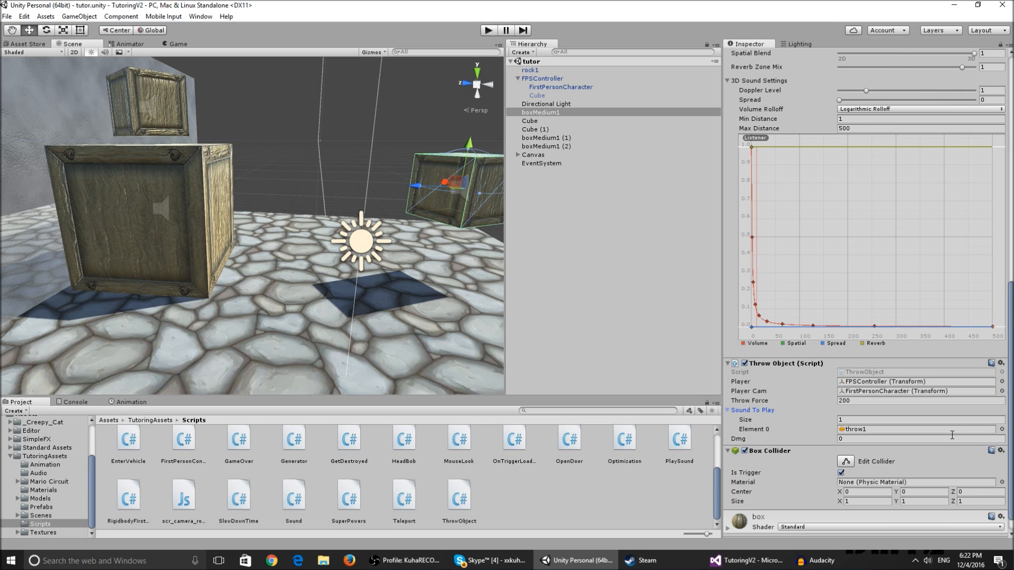
mouse_move(444, 33)
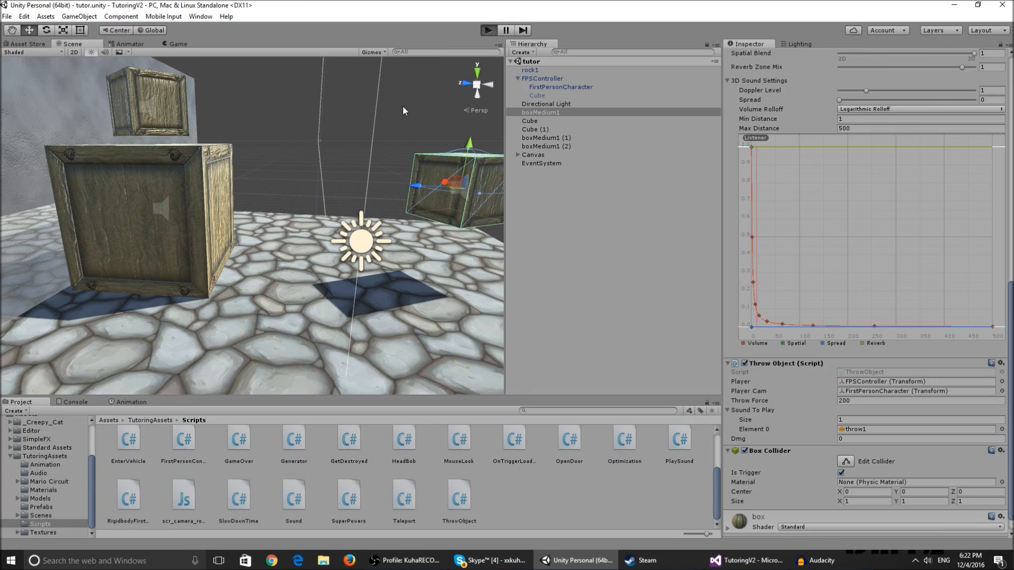
left_click(487, 30)
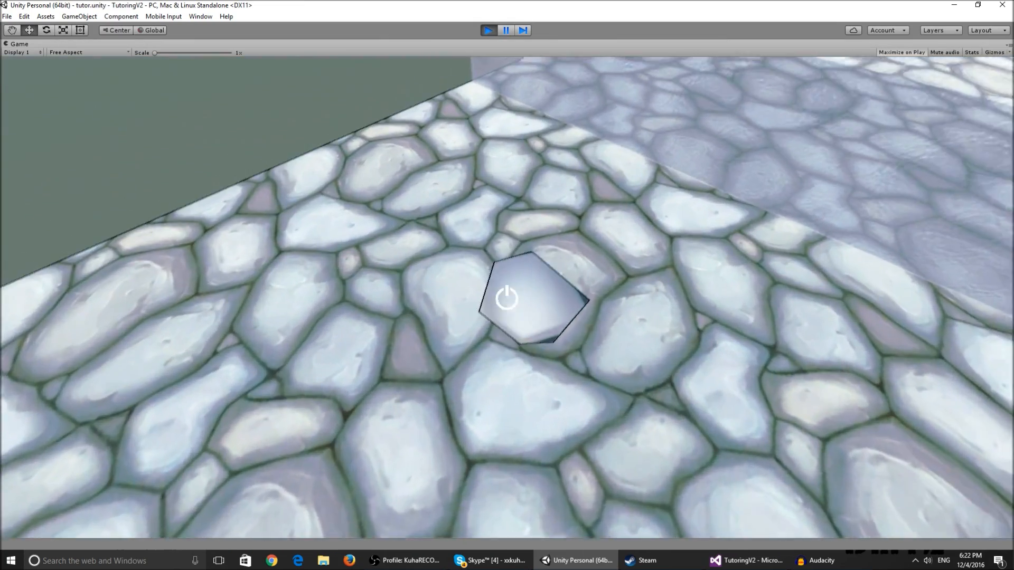